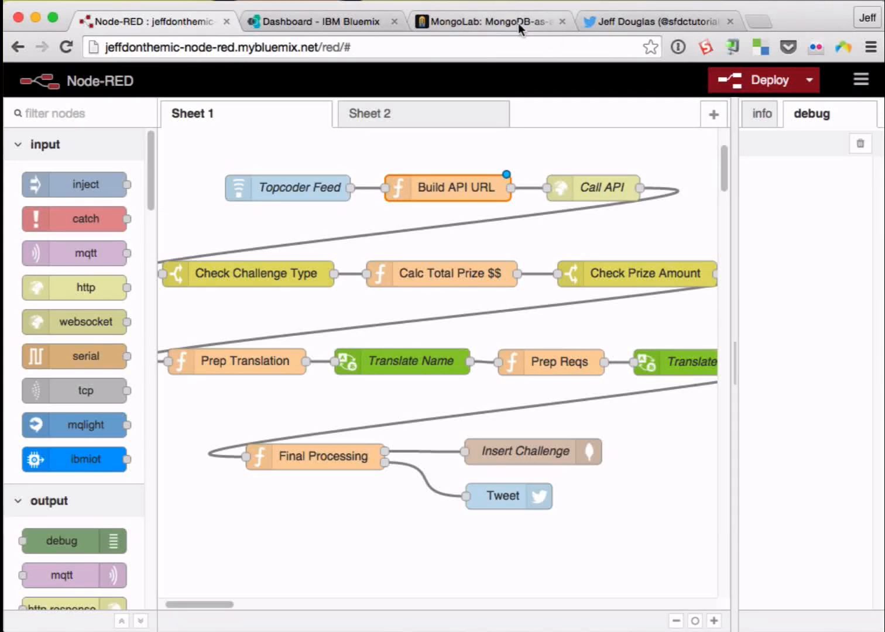
Check the Twitter account and MongoLab challenges collection, then deploy the Topcoder challenge flow.
left_click(656, 21)
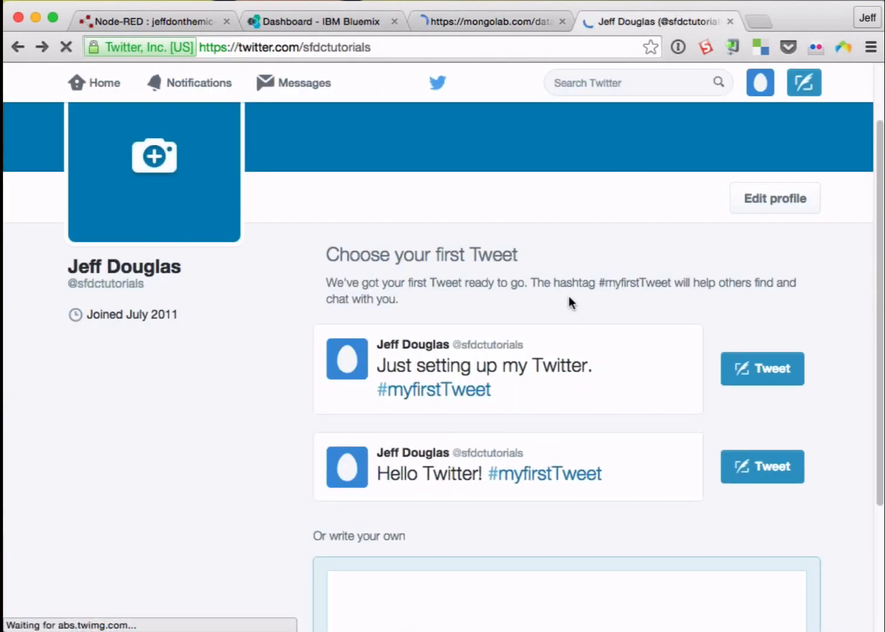
left_click(491, 22)
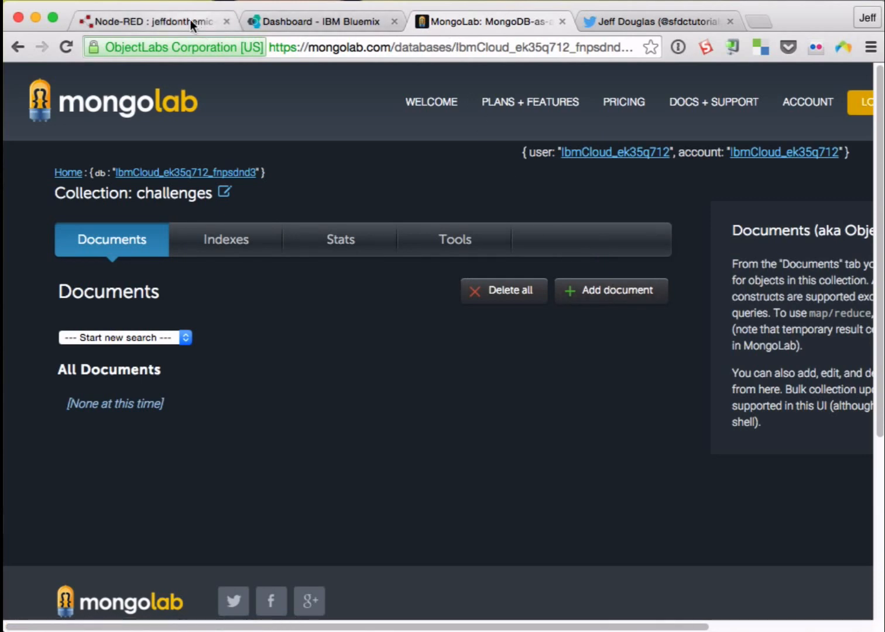
left_click(158, 21)
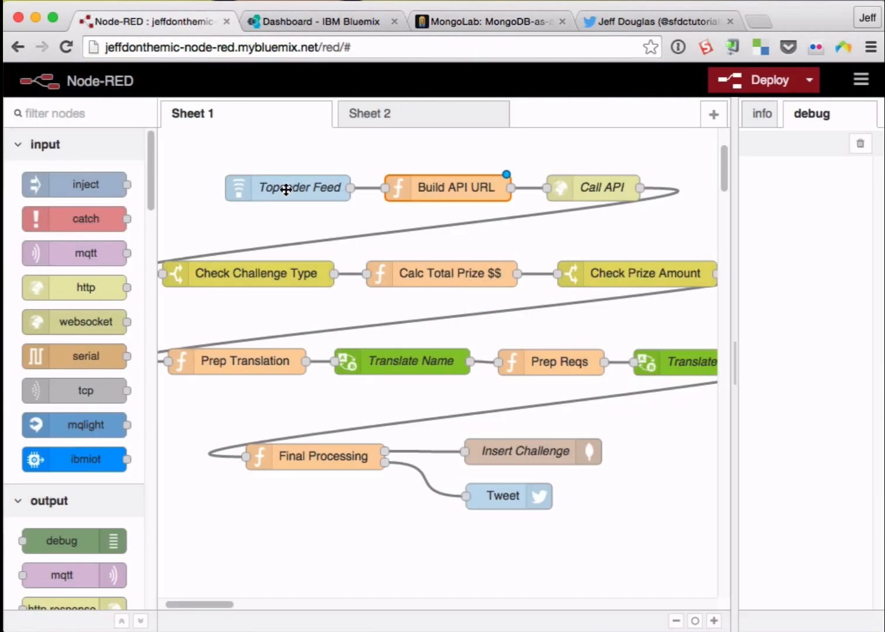
mouse_move(452, 195)
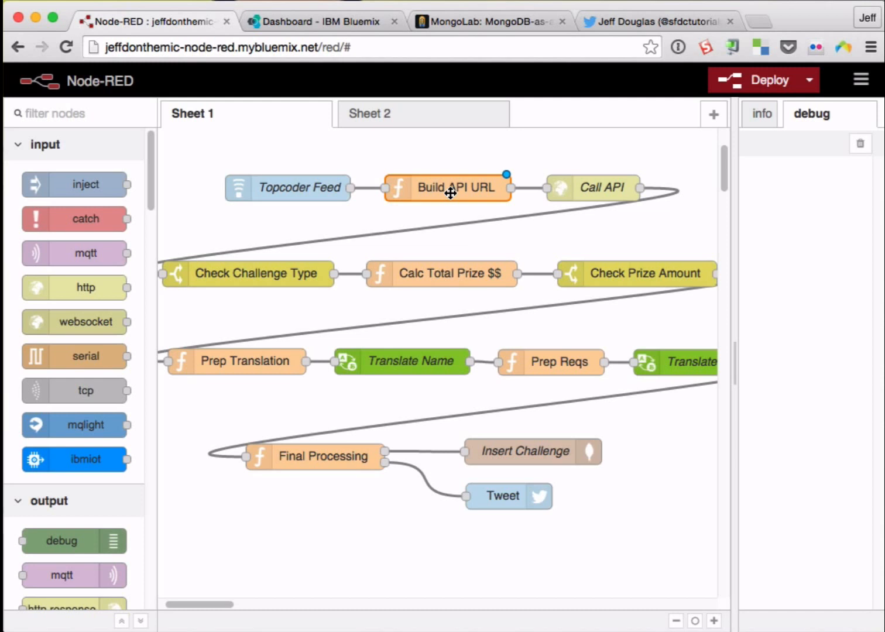
mouse_move(566, 189)
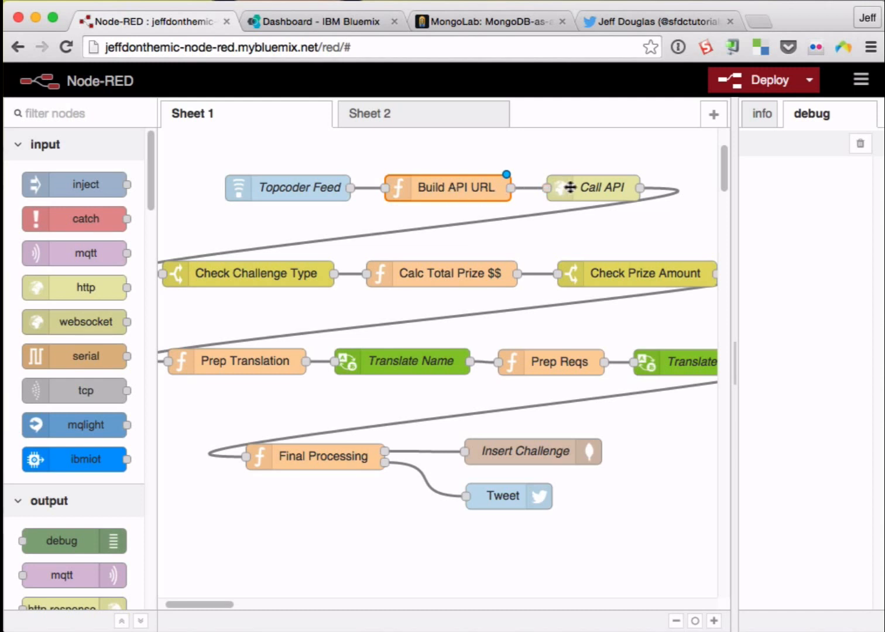
mouse_move(303, 279)
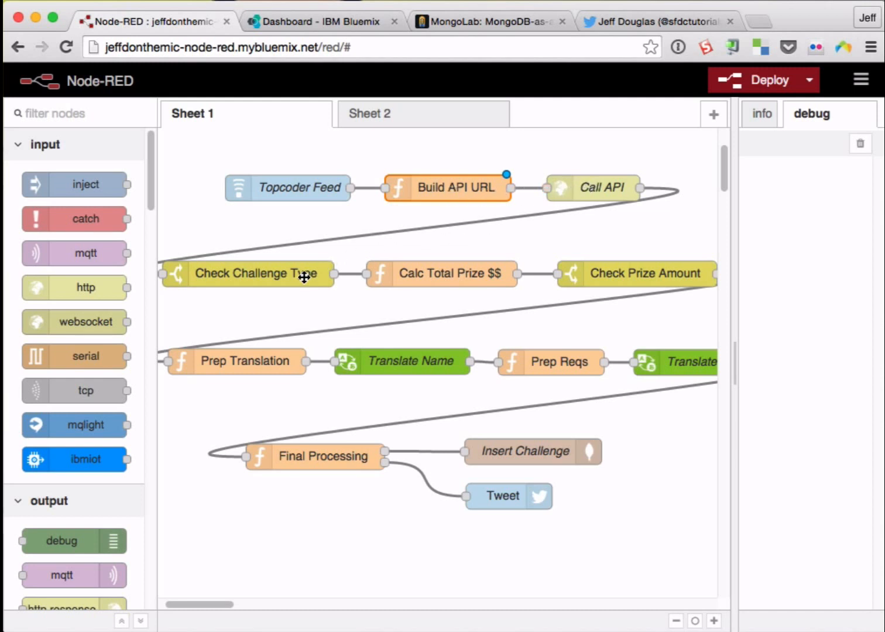
mouse_move(613, 278)
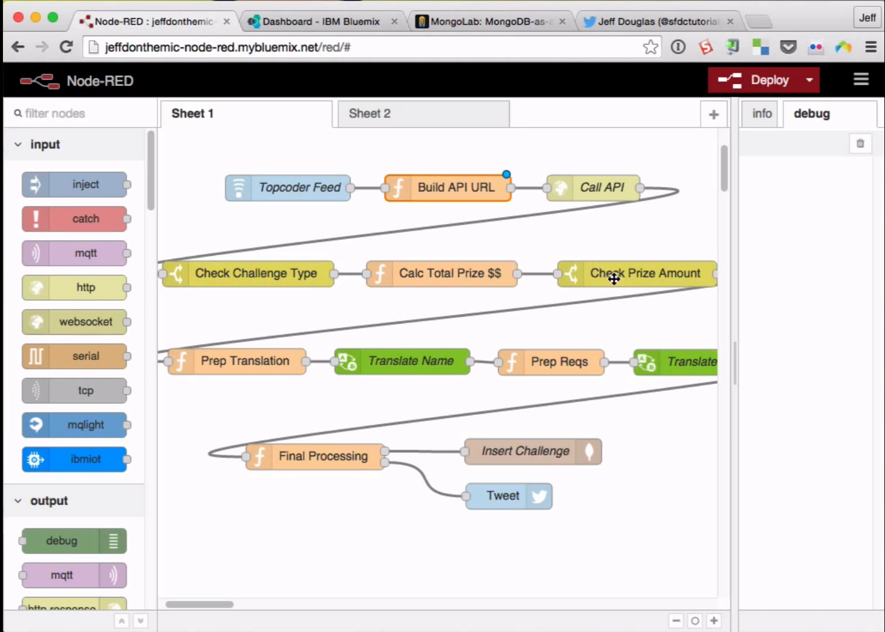
mouse_move(440, 355)
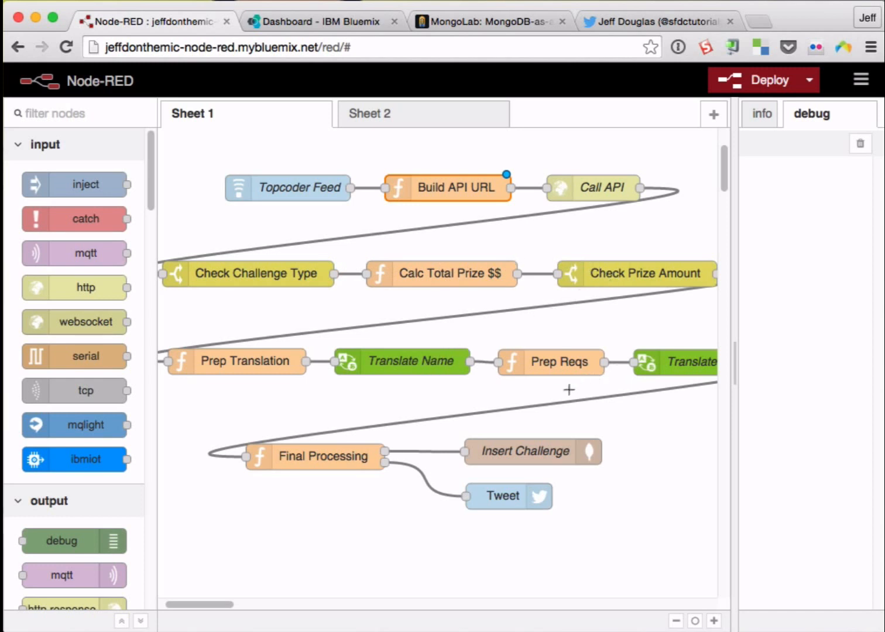
mouse_move(504, 449)
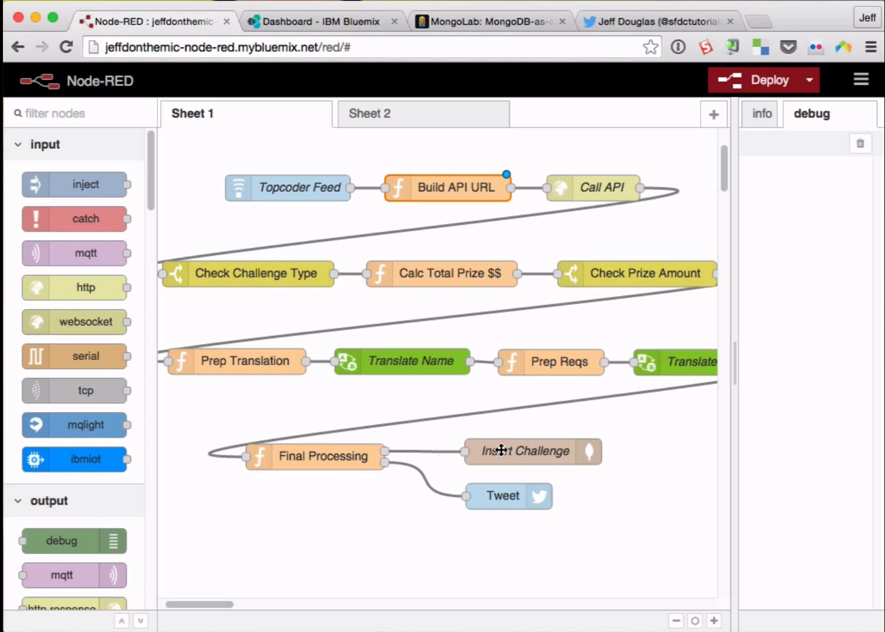
mouse_move(511, 494)
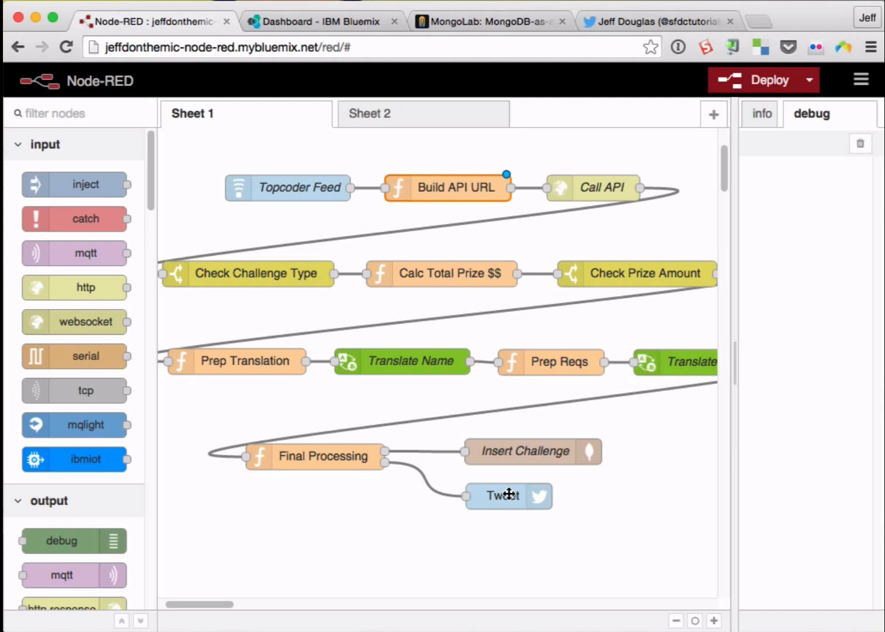
mouse_move(699, 207)
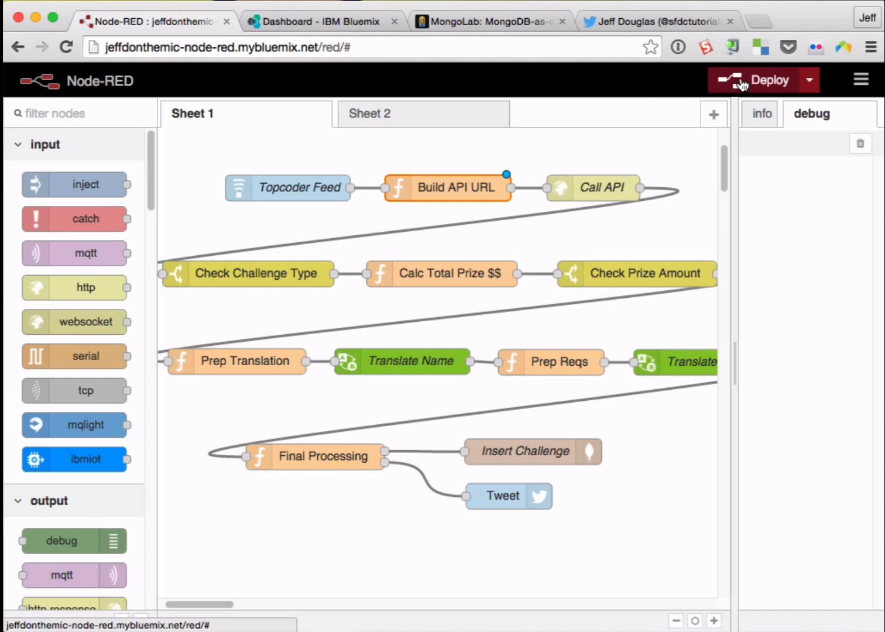
left_click(742, 80)
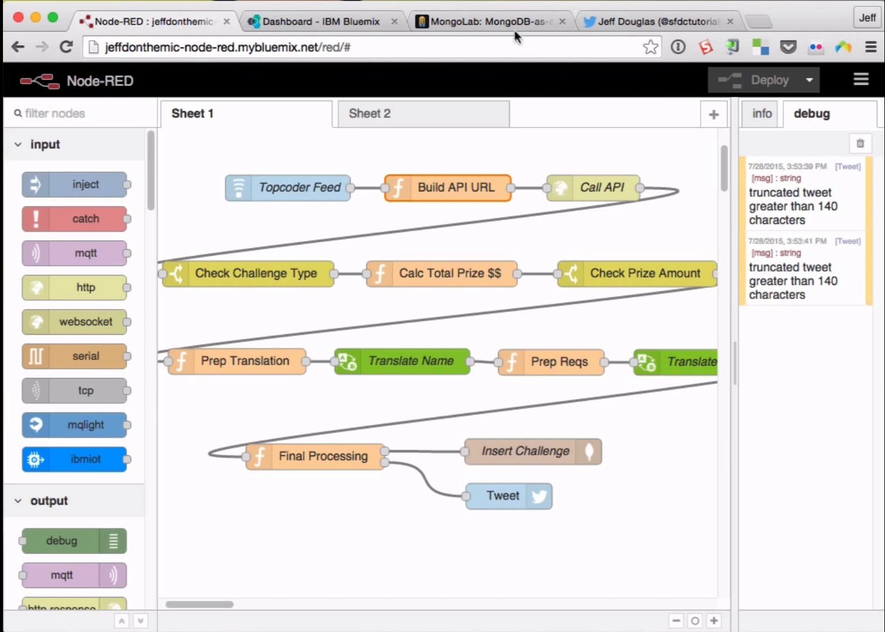
Reload the challenges collection and review the five newly posted Spanish challenge tweets.
left_click(485, 21)
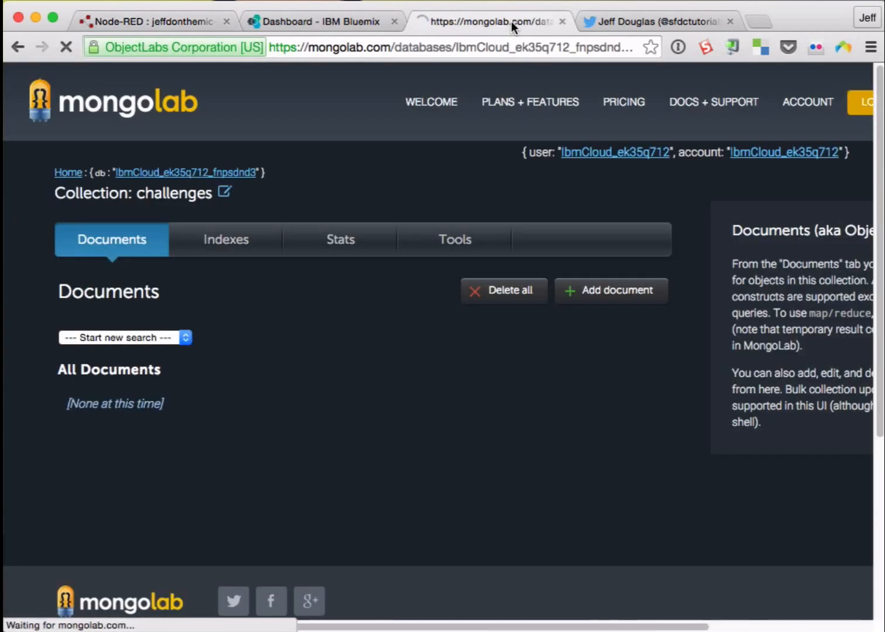
left_click(650, 21)
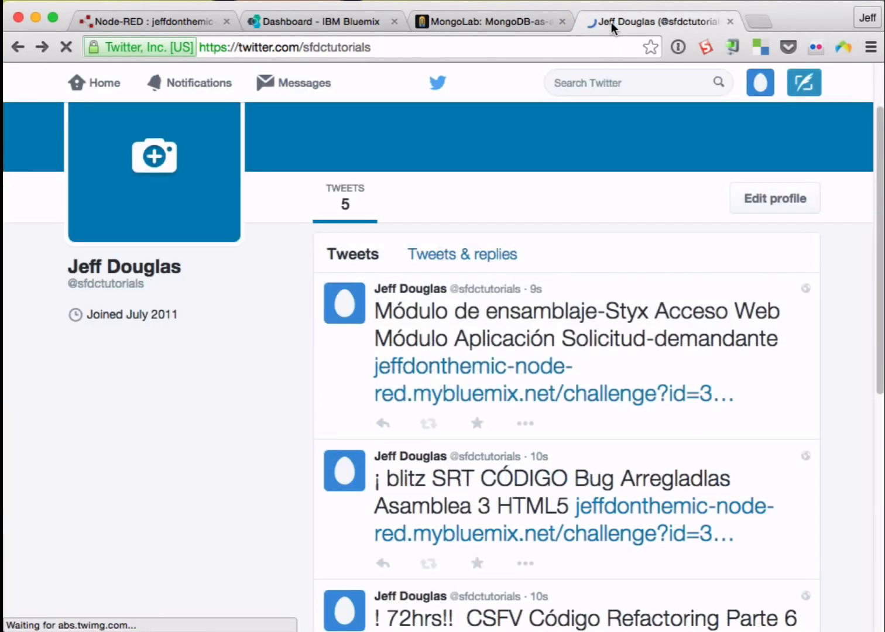
scroll("down", 3)
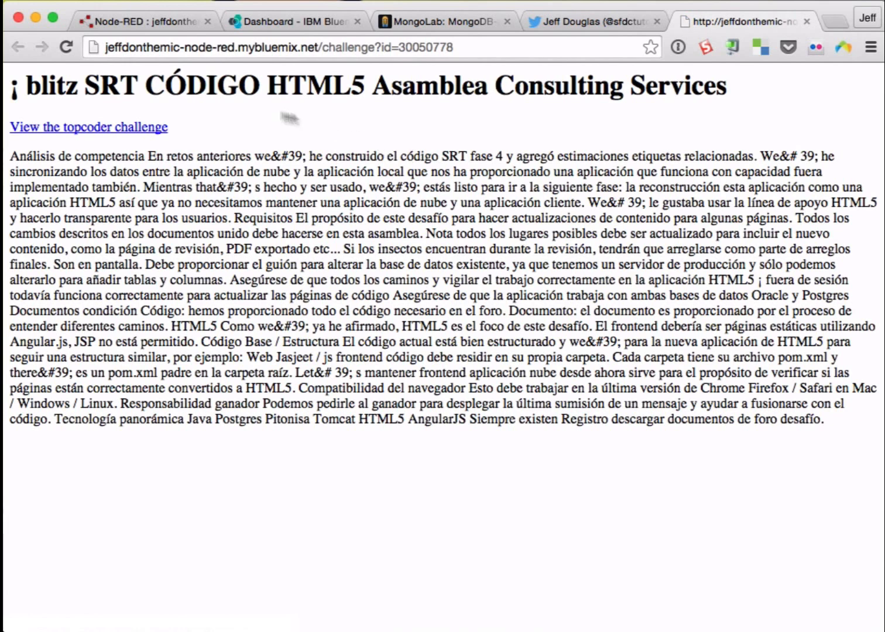
Follow the 'View the topcoder challenge' link to the original Topcoder challenge details.
double_click(219, 84)
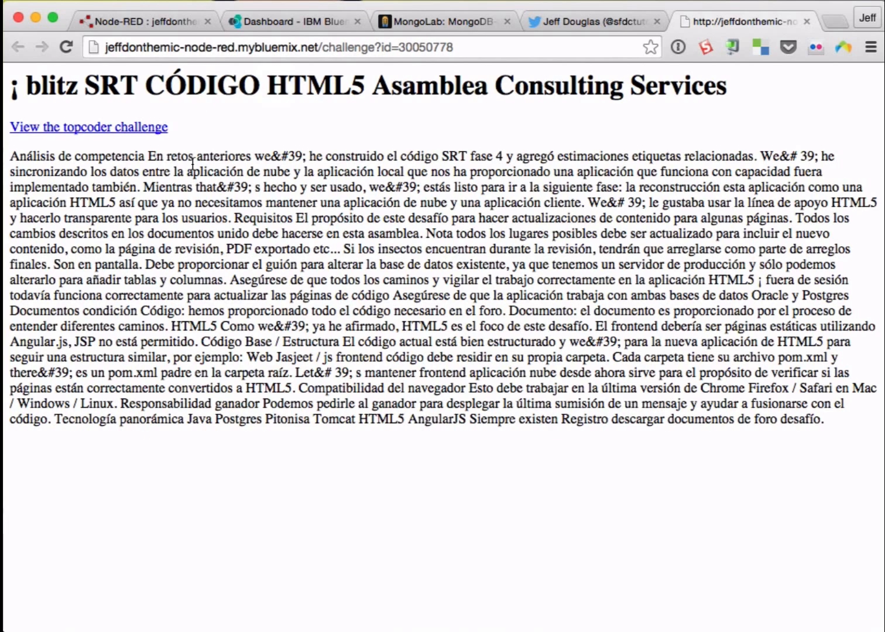
left_click(89, 126)
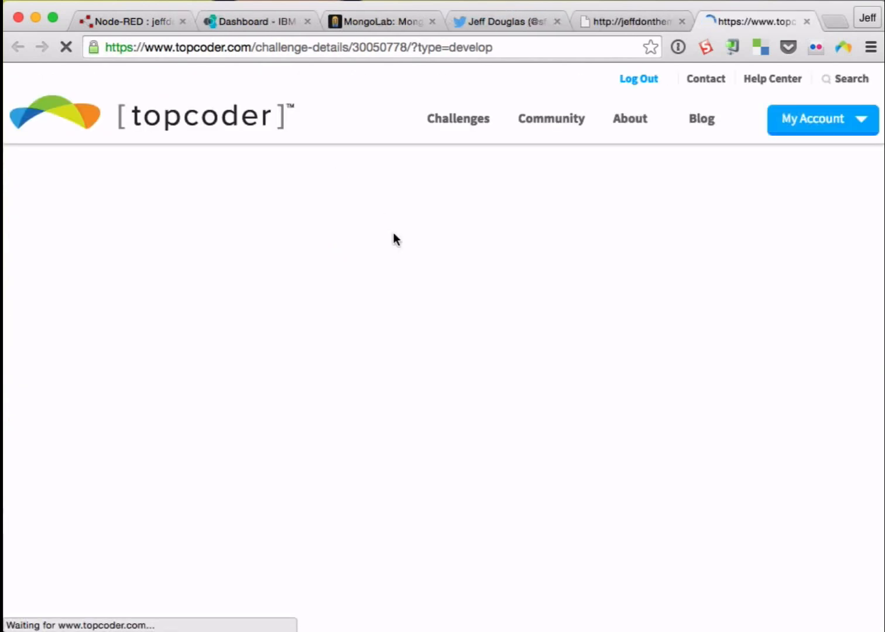